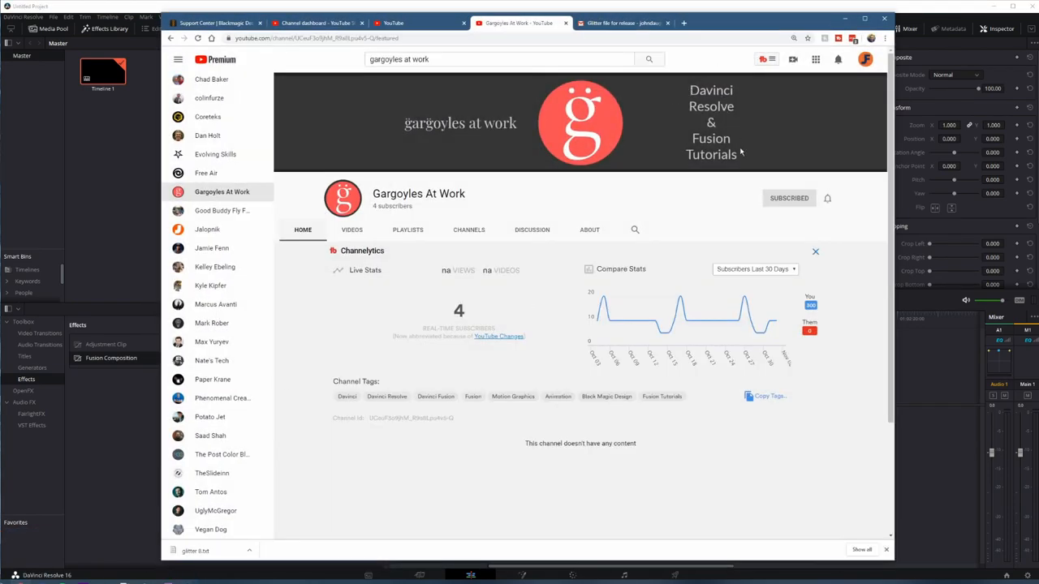
mouse_move(692, 215)
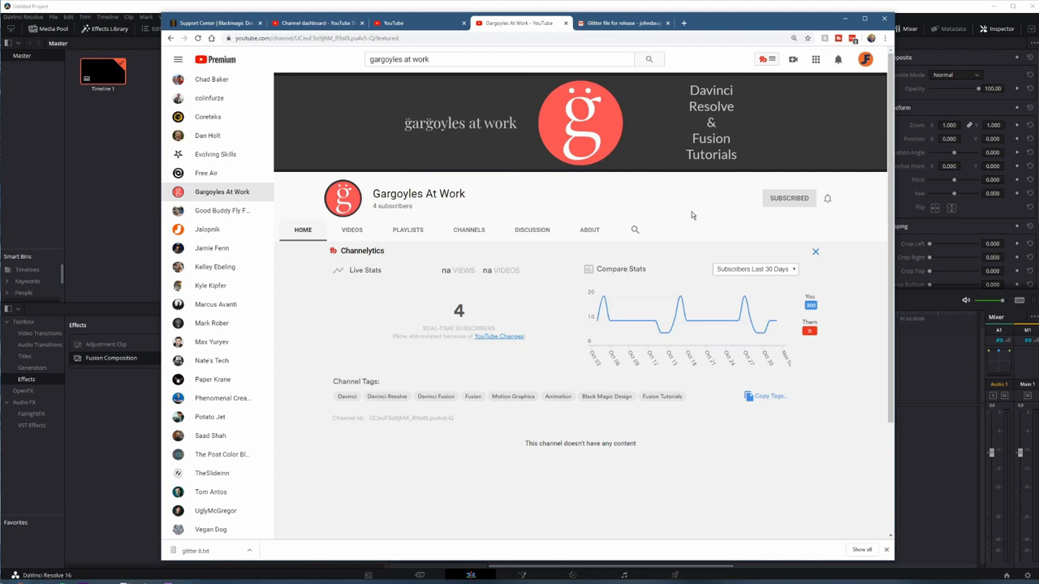
mouse_move(429, 209)
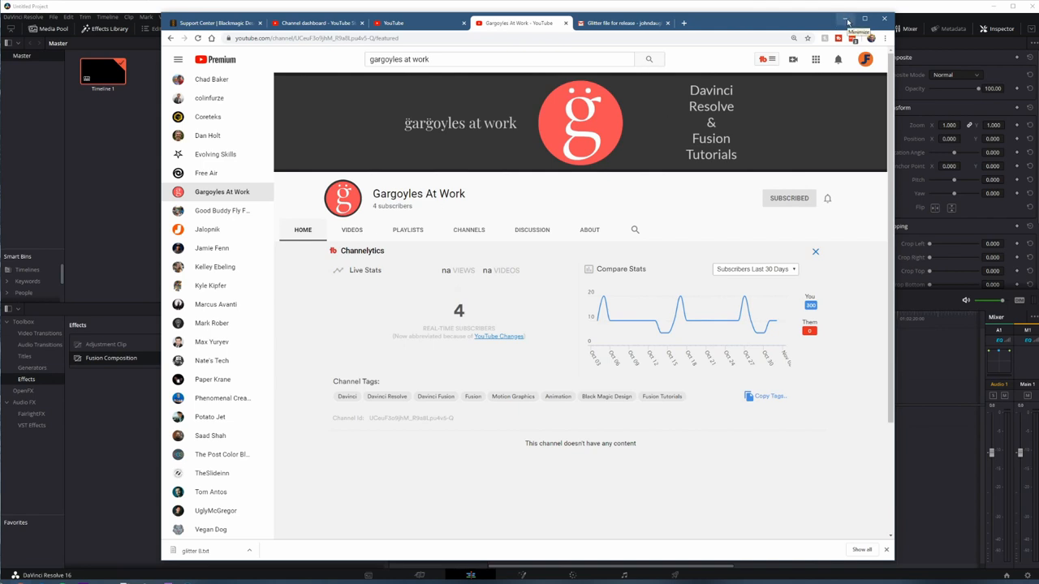
Step: Minimize Chrome so Resolve's Fusion node graph feeding MediaOut is visible
left_click(848, 18)
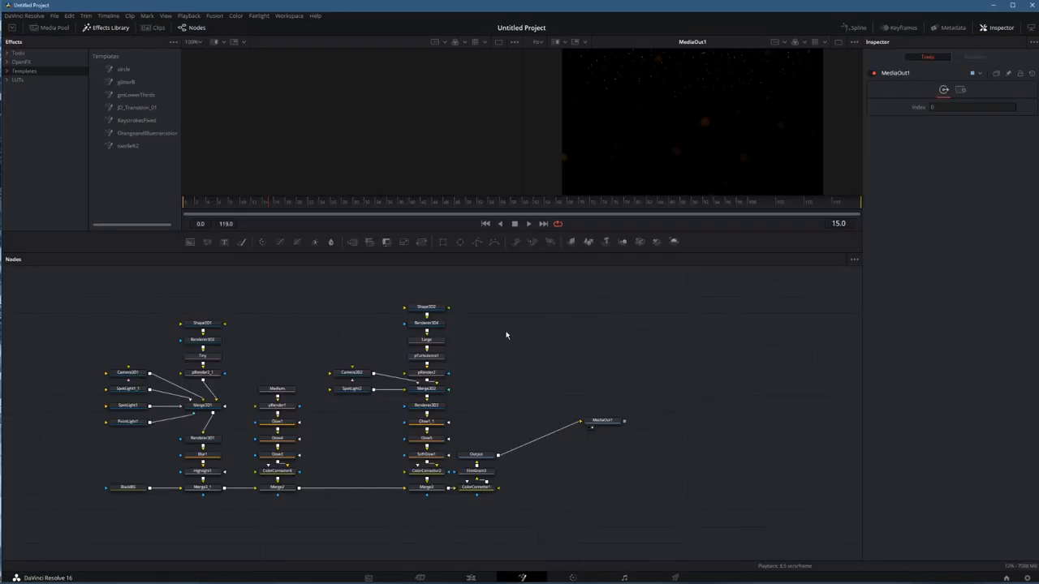
mouse_move(278, 315)
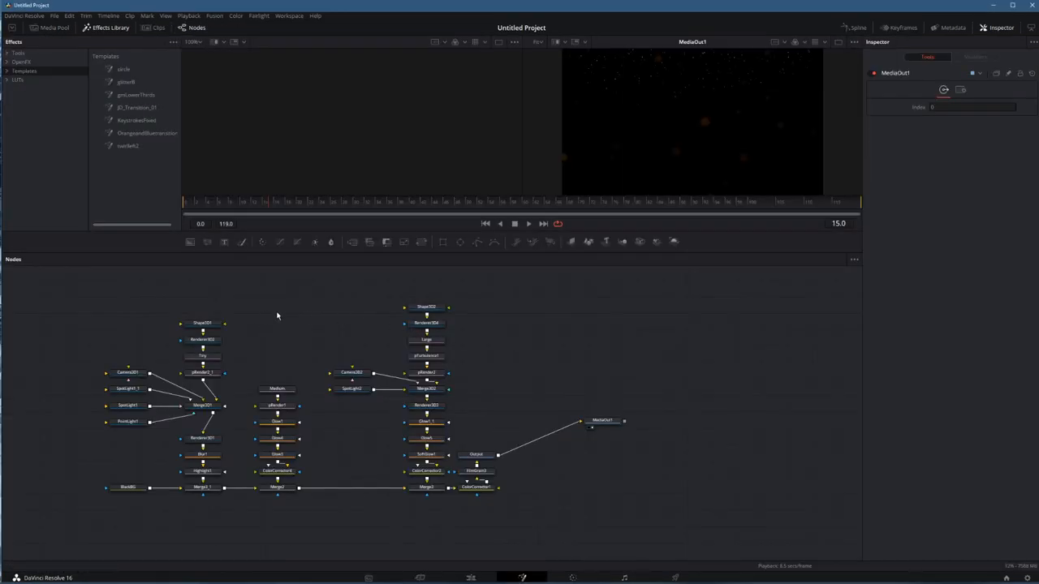
mouse_move(694, 104)
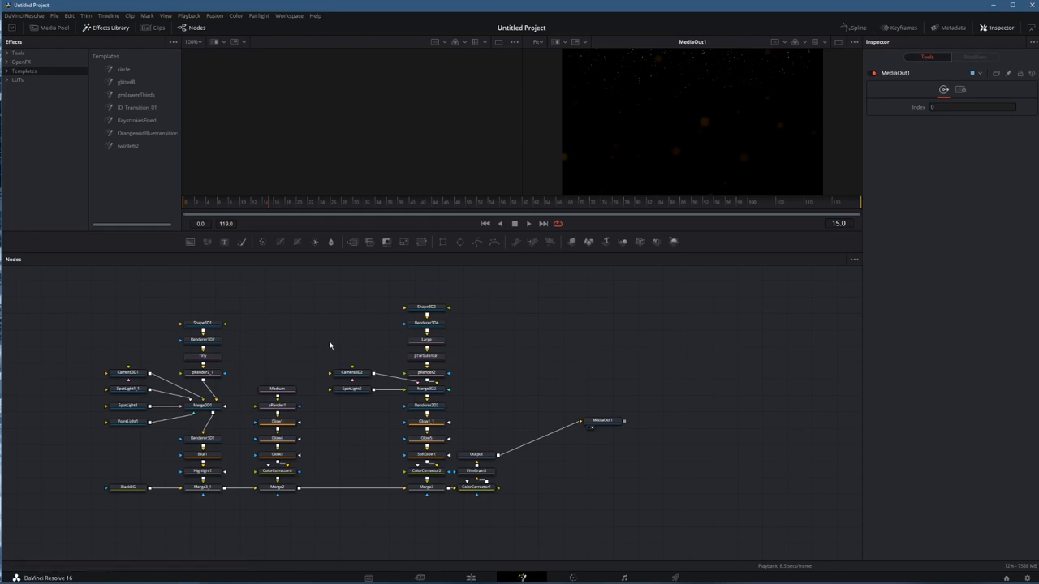
mouse_move(286, 327)
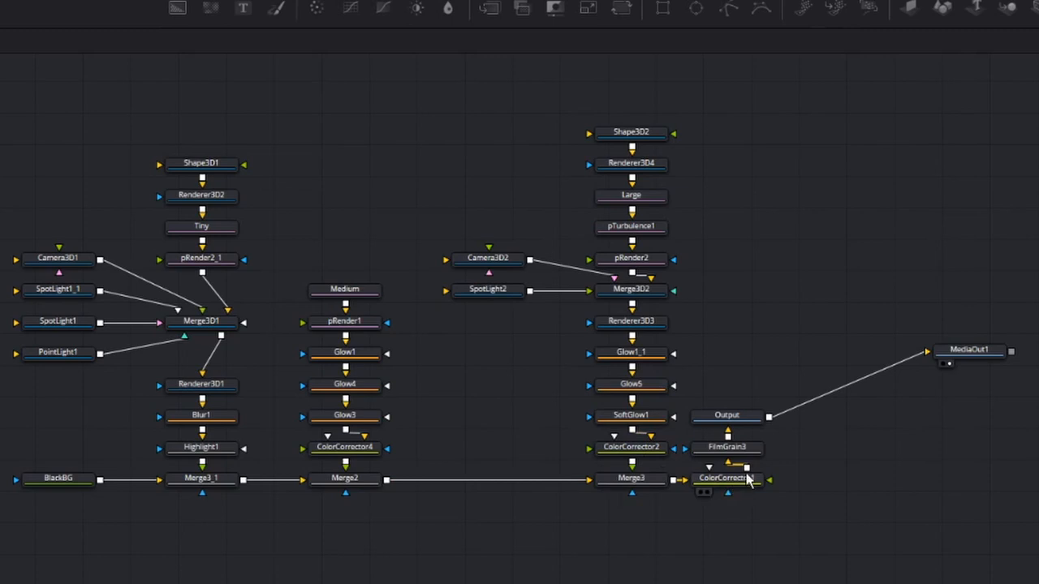
mouse_move(727, 448)
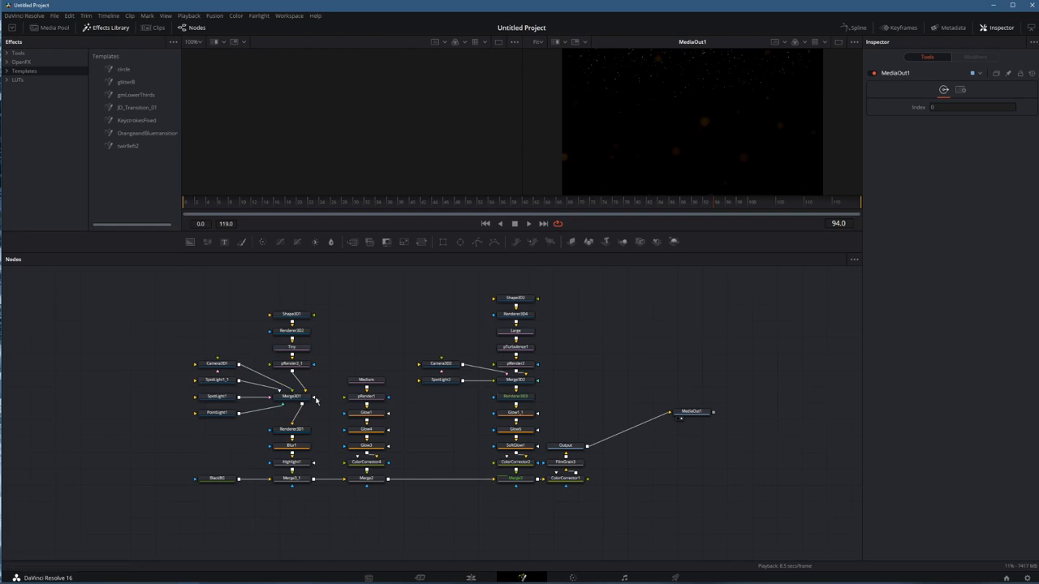
mouse_move(477, 513)
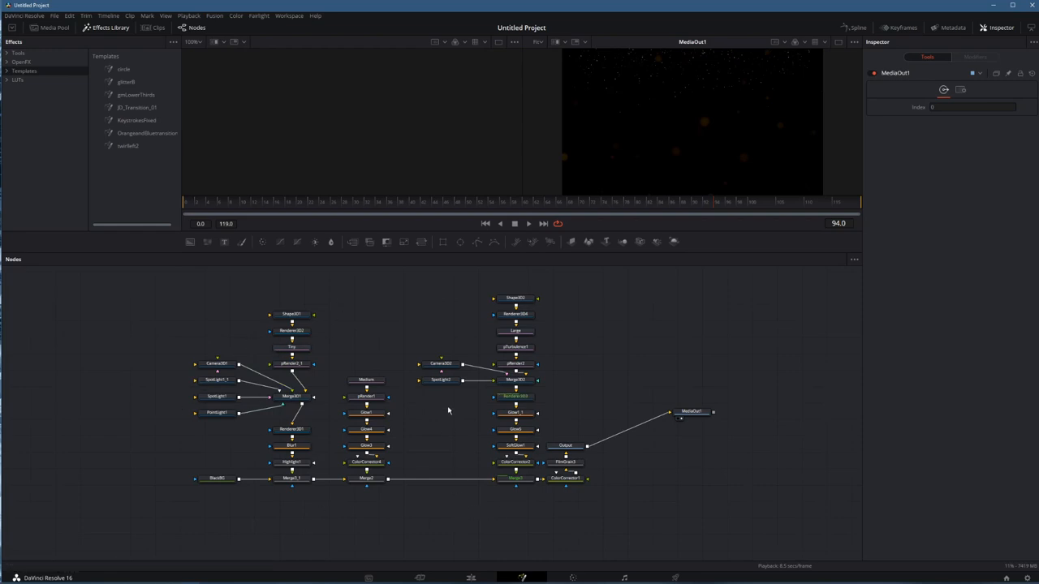
Step: Show Task Manager's per-core CPU graphs over the playing Fusion composition
left_click(217, 364)
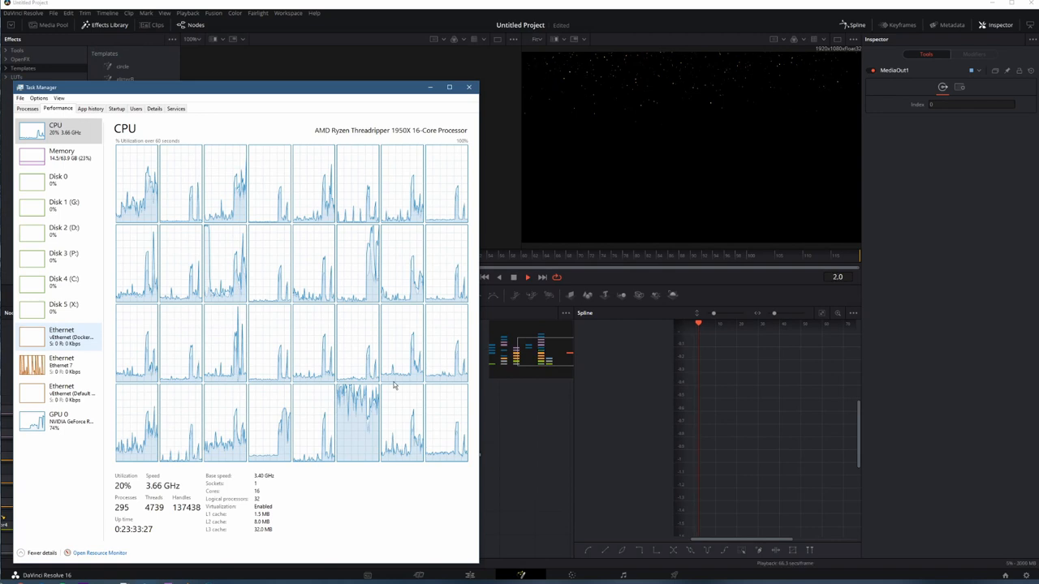
left_click(33, 420)
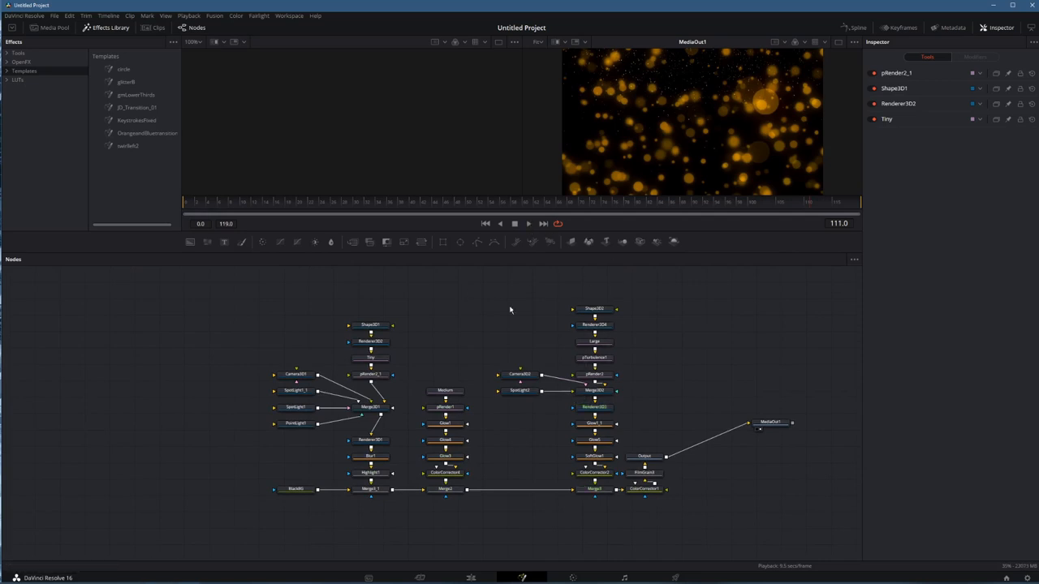
mouse_move(477, 323)
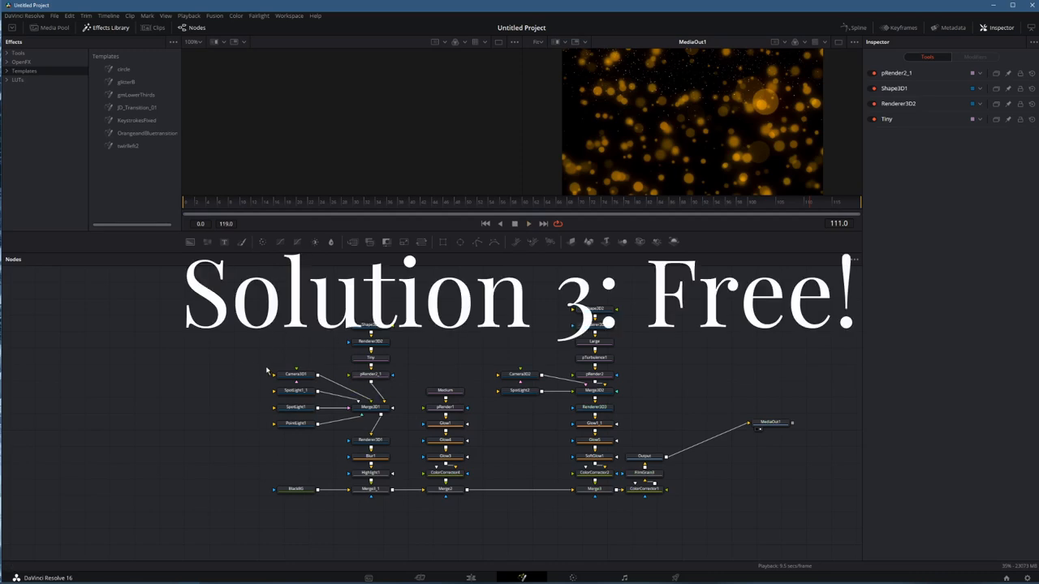
mouse_move(360, 436)
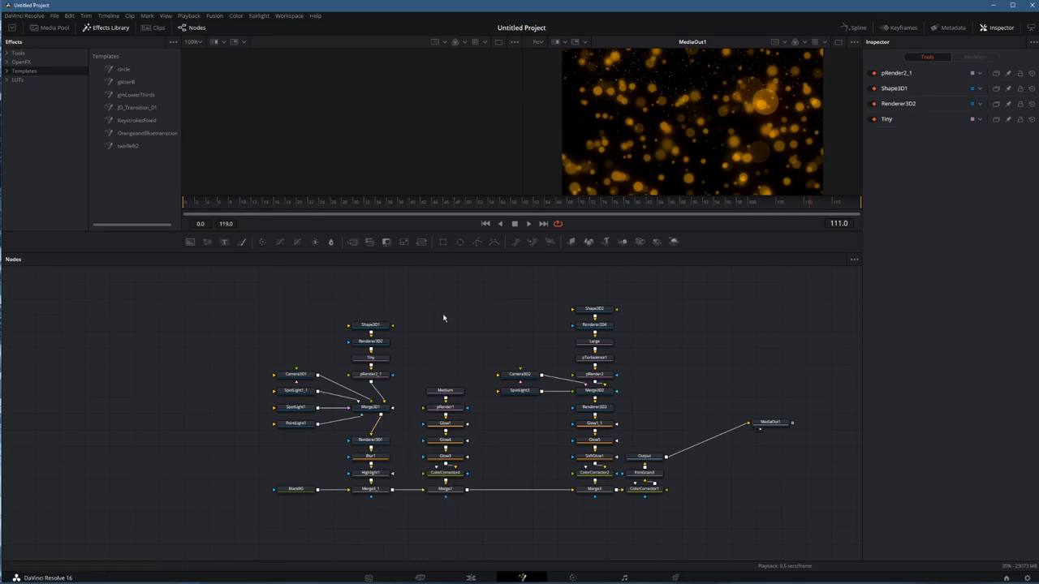
mouse_move(439, 325)
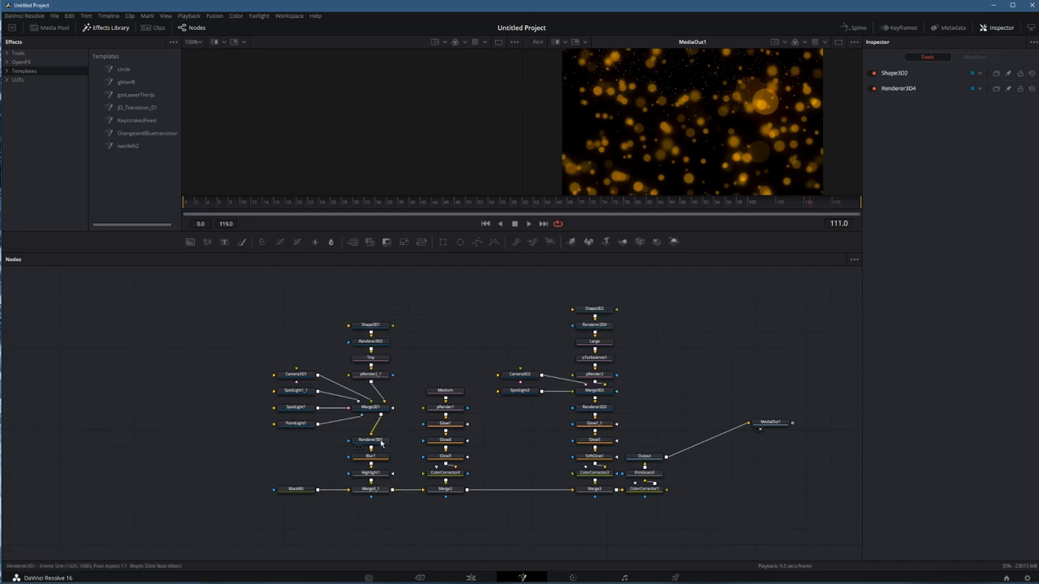
Step: Select Renderer3D1 to inspect its software-renderer settings in the Inspector
left_click(370, 440)
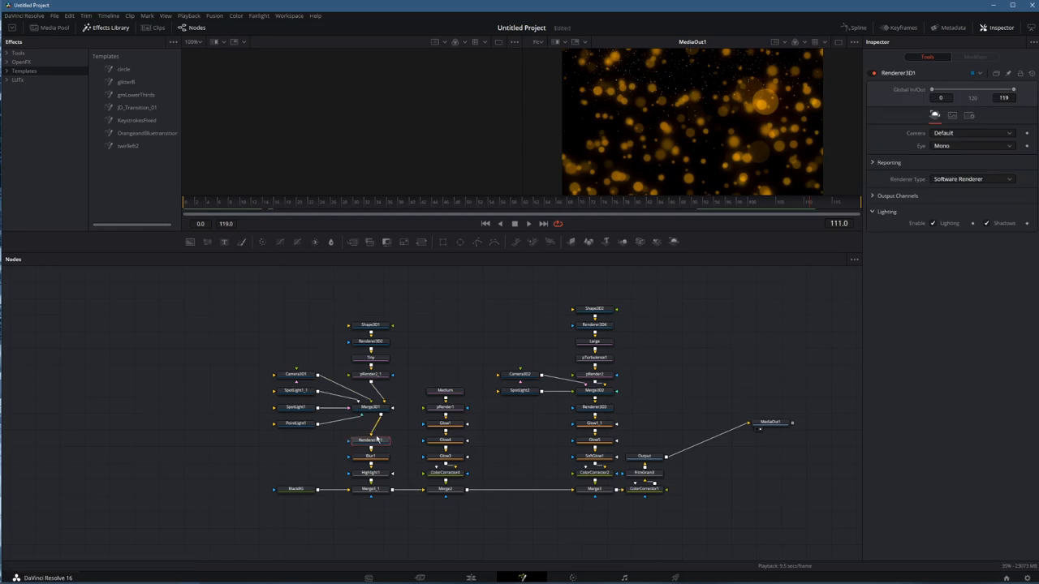
mouse_move(659, 448)
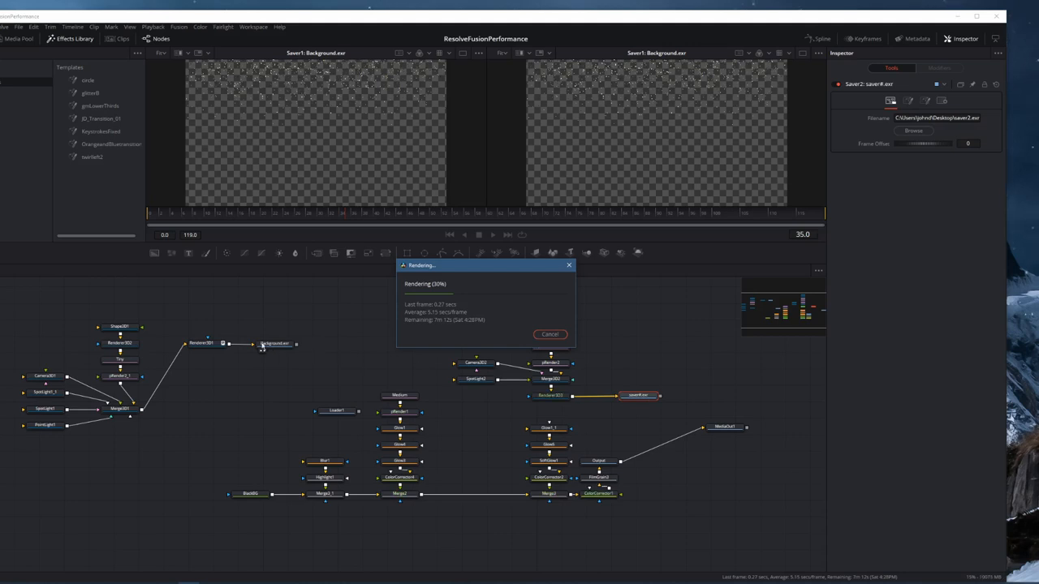
mouse_move(201, 33)
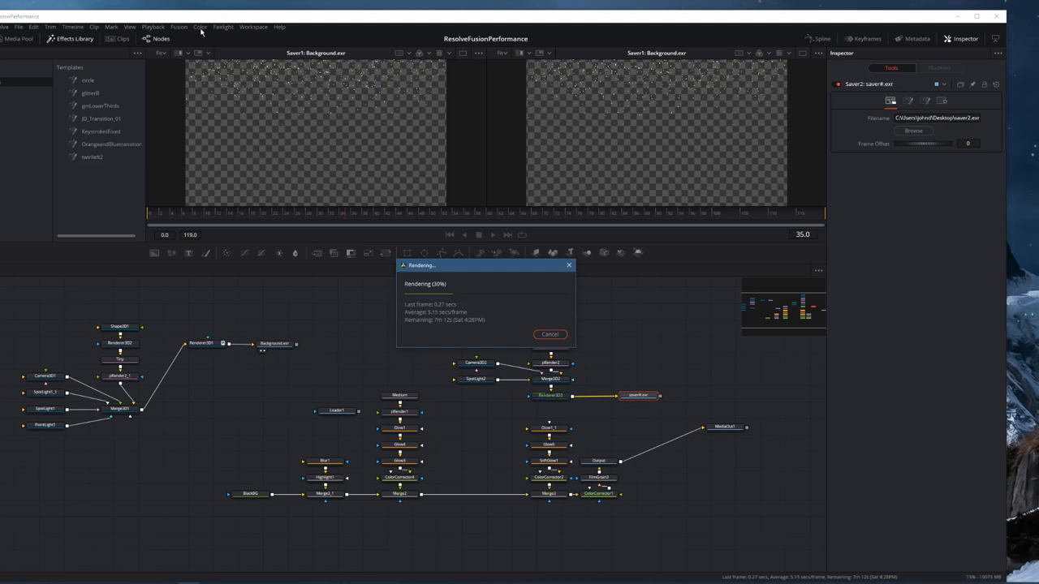
mouse_move(173, 84)
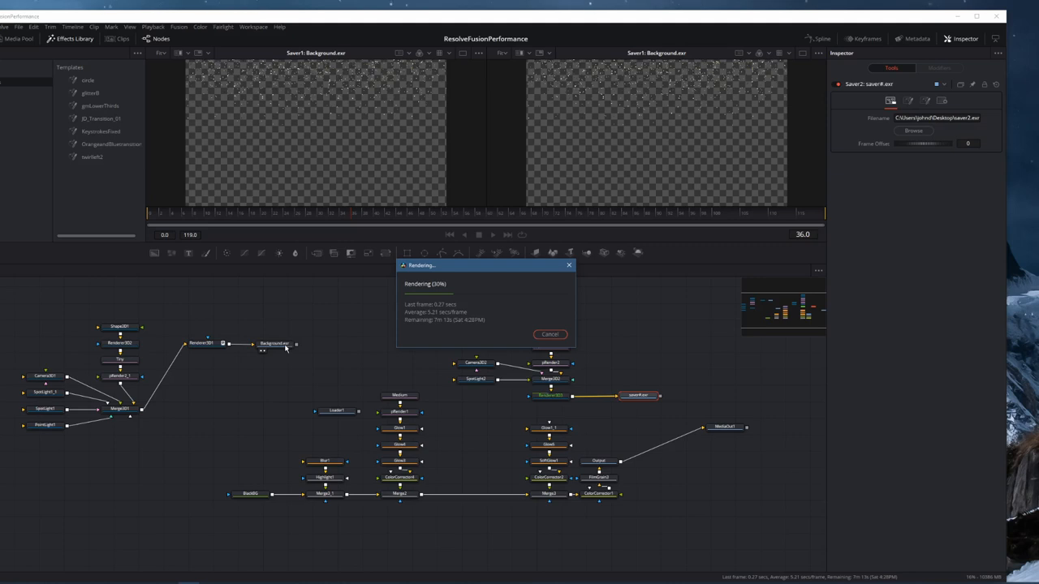
mouse_move(627, 425)
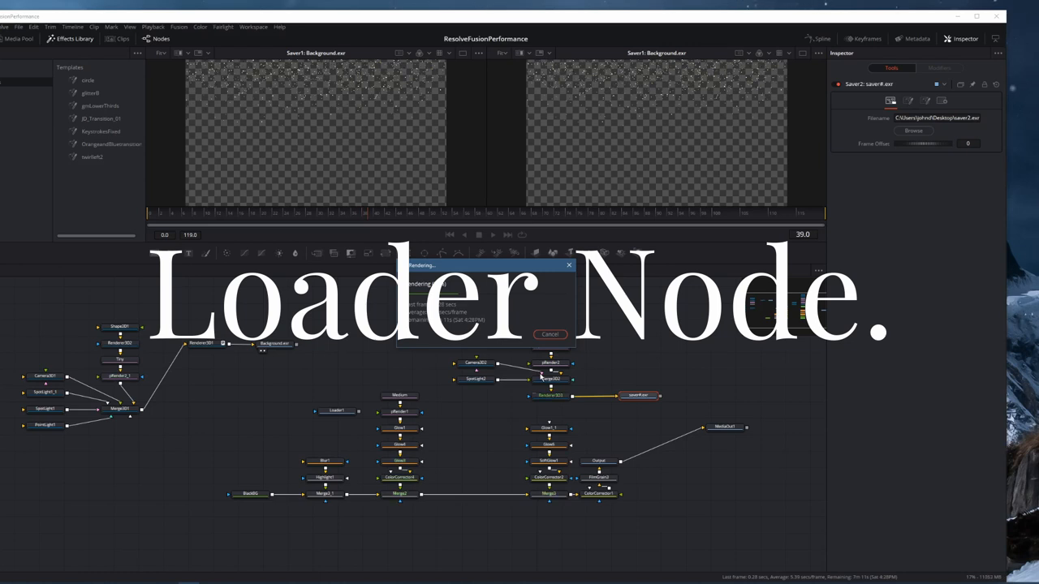
mouse_move(438, 351)
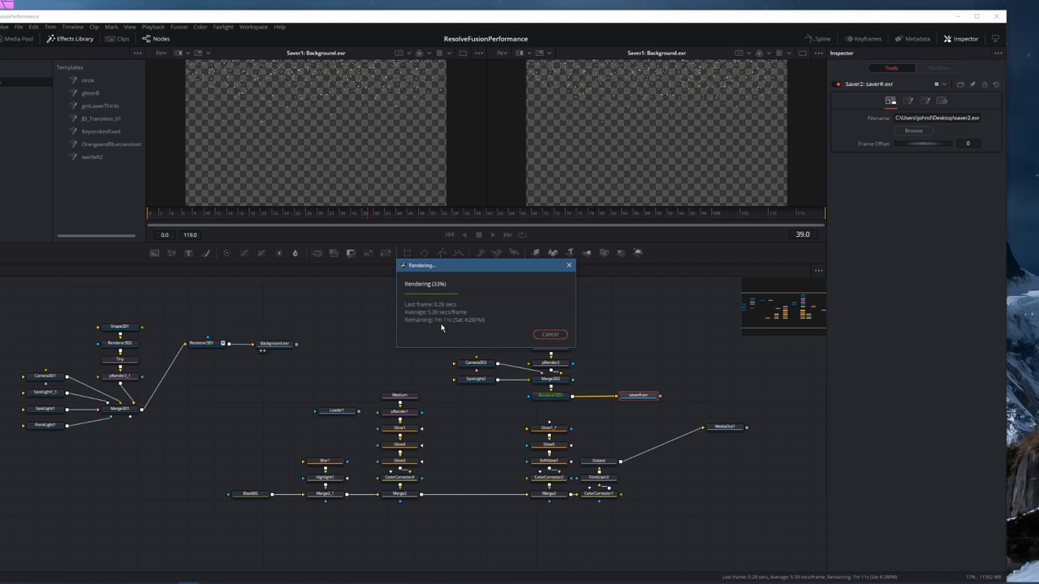
mouse_move(451, 380)
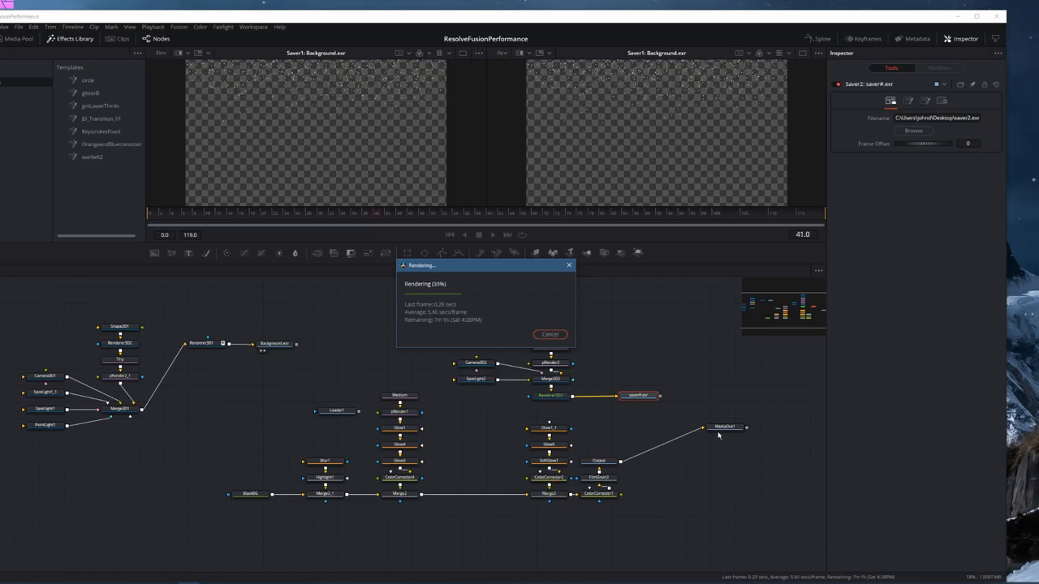
mouse_move(328, 370)
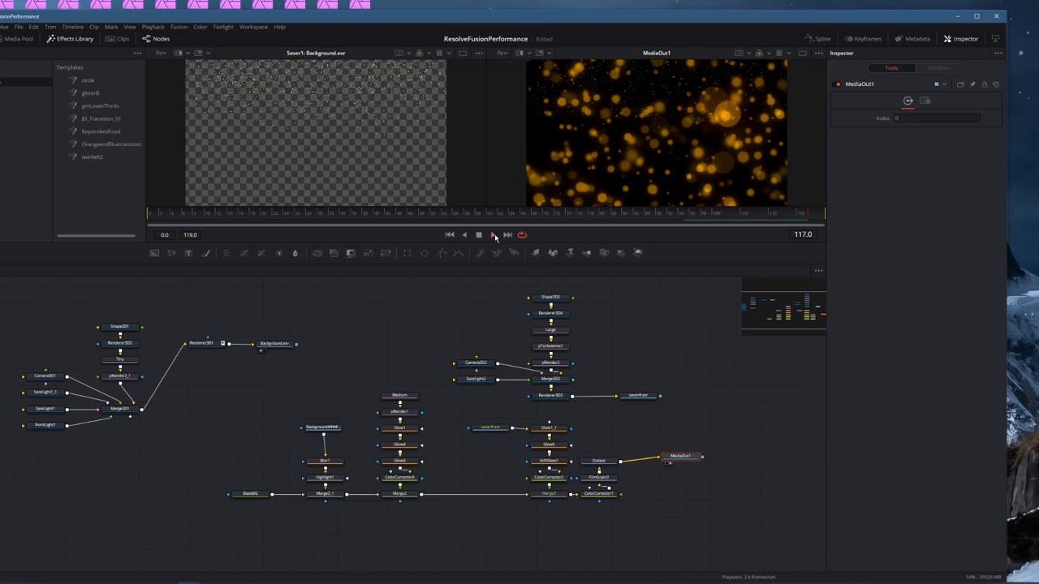
Step: Stop the cached particle playback and add a FilmGrain node before MediaOut
left_click(490, 234)
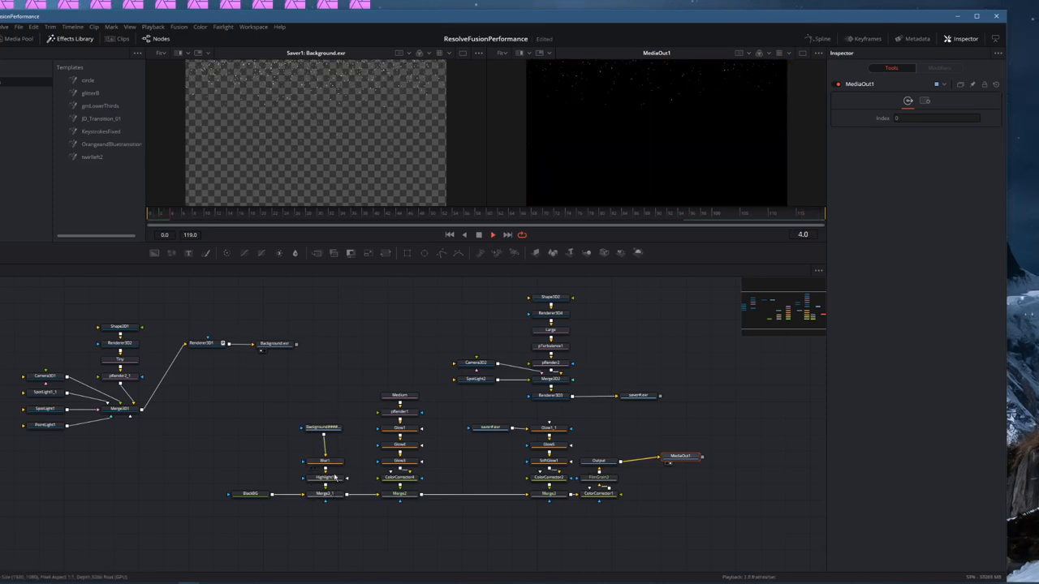
left_click(487, 429)
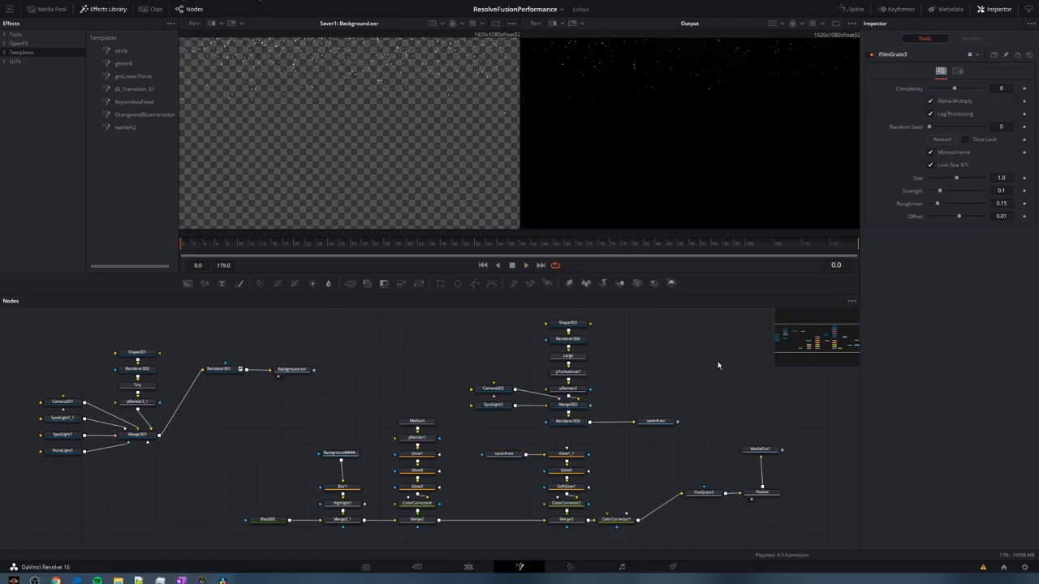
mouse_move(684, 444)
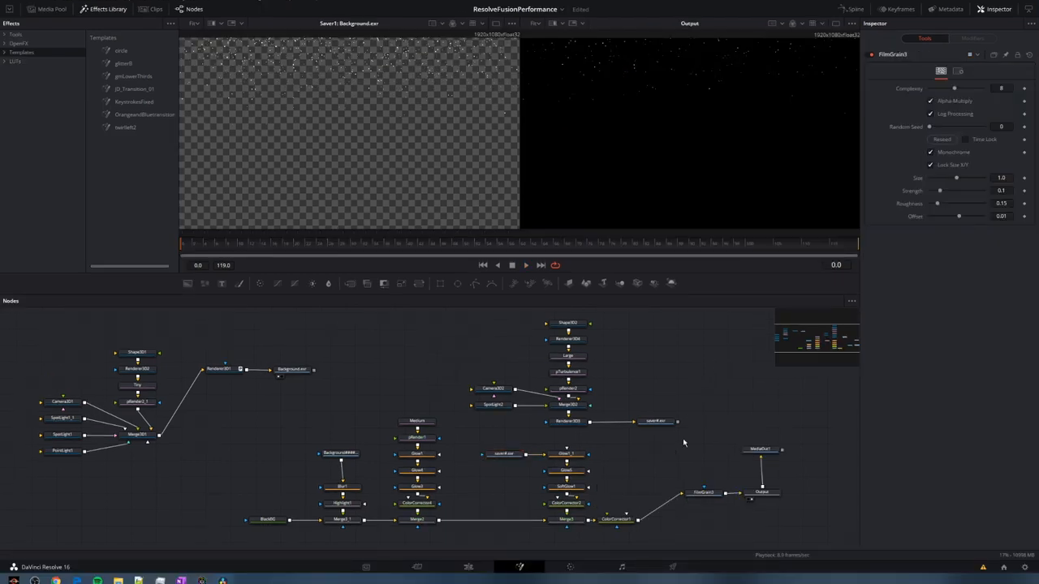
Step: Re-render the queued timeline job from the Deliver page, confirming the already-rendered prompt, and return to Fusion
left_click(672, 566)
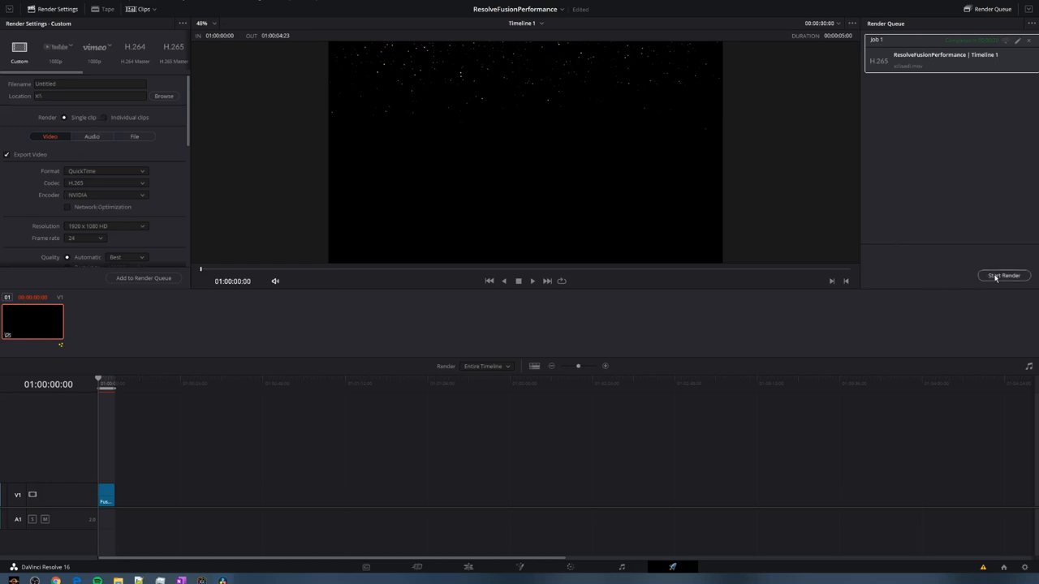
left_click(1004, 276)
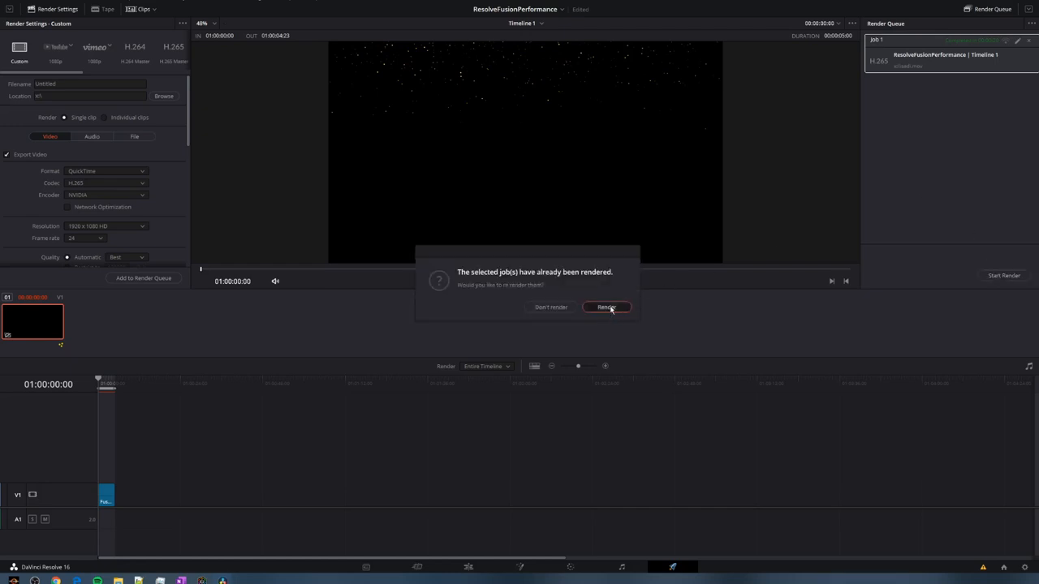
left_click(605, 307)
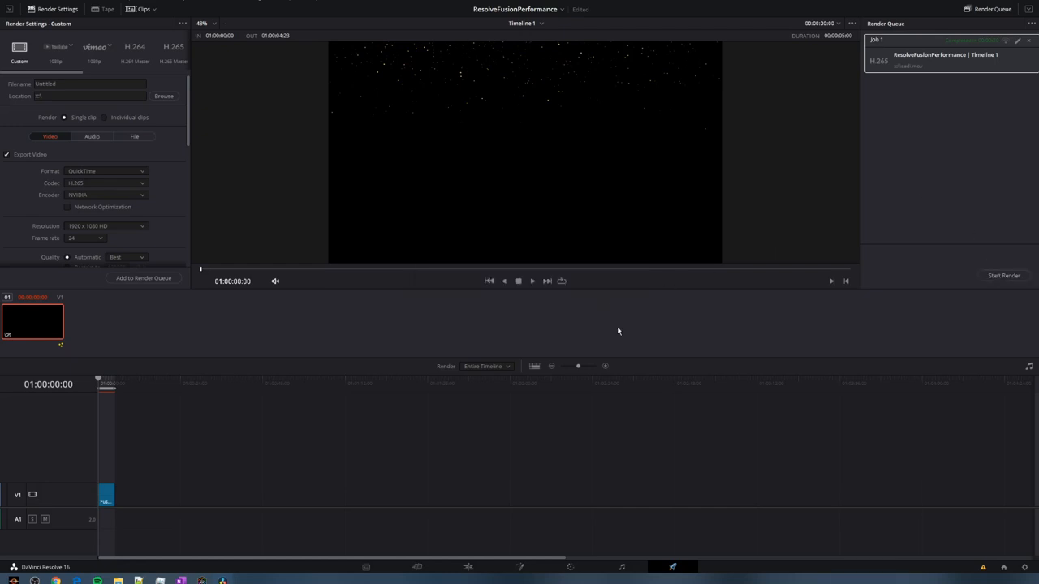
mouse_move(571, 315)
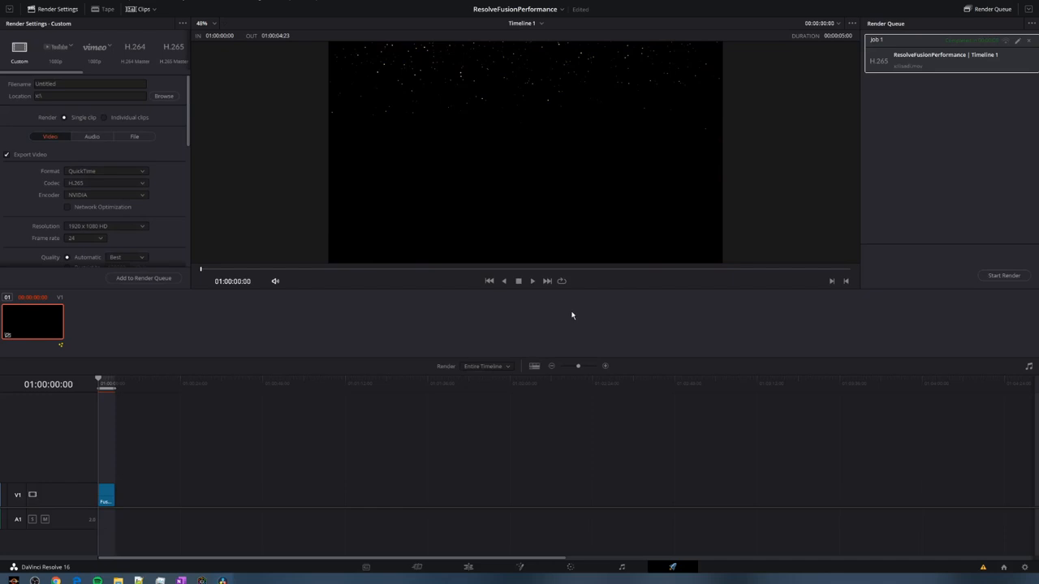
mouse_move(566, 317)
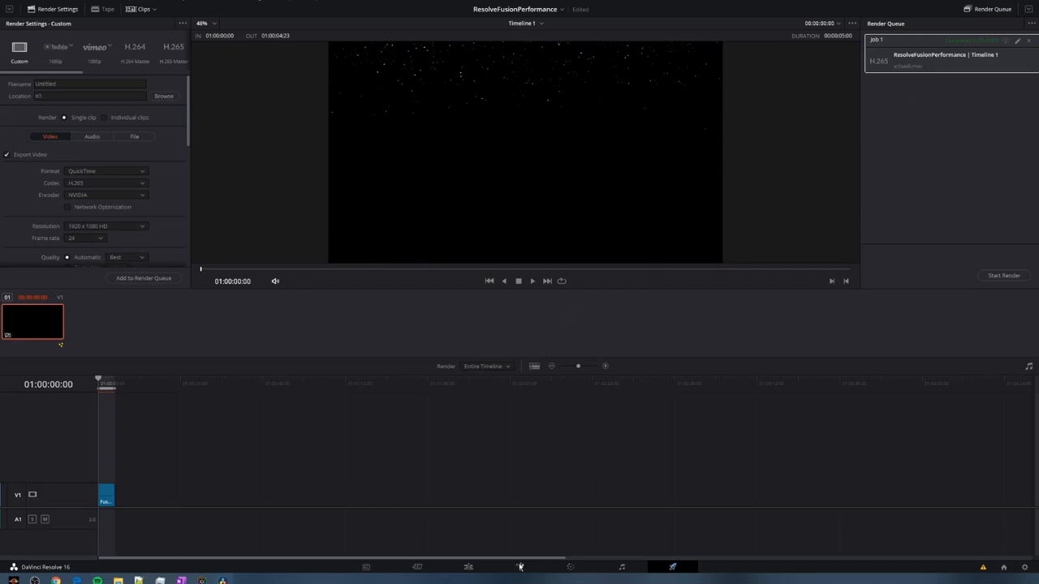
left_click(519, 567)
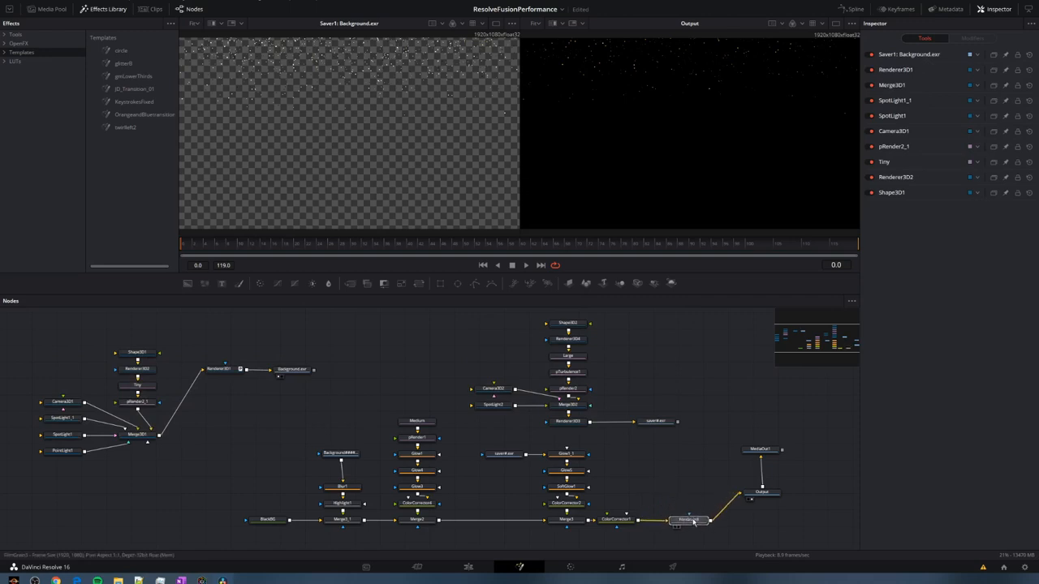
Step: Lower FilmGrain1's Strength and Roughness for a gentler grain
left_click(688, 520)
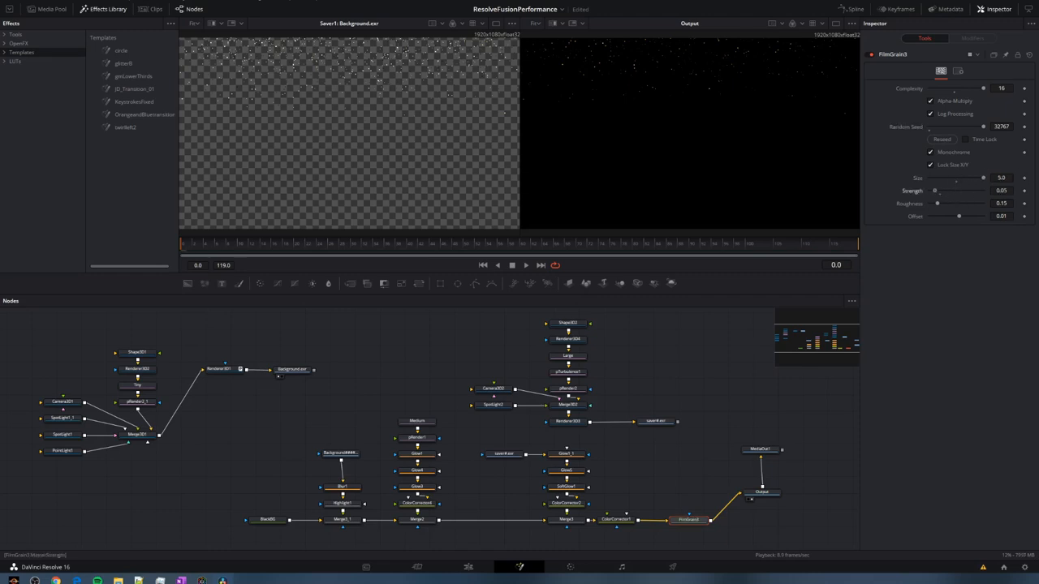
left_click_drag(934, 191, 984, 191)
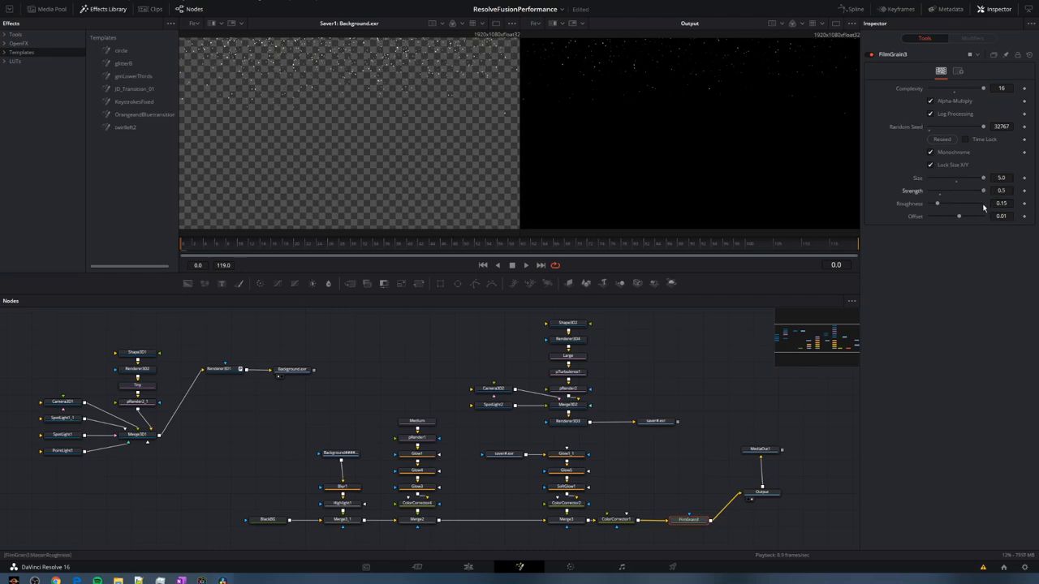
left_click_drag(938, 205, 982, 204)
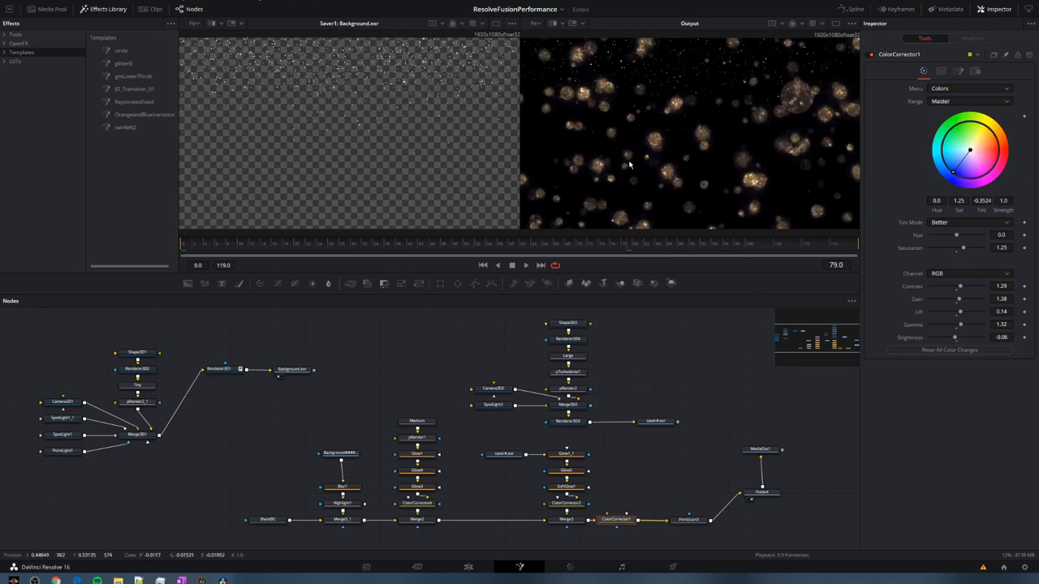
mouse_move(752, 518)
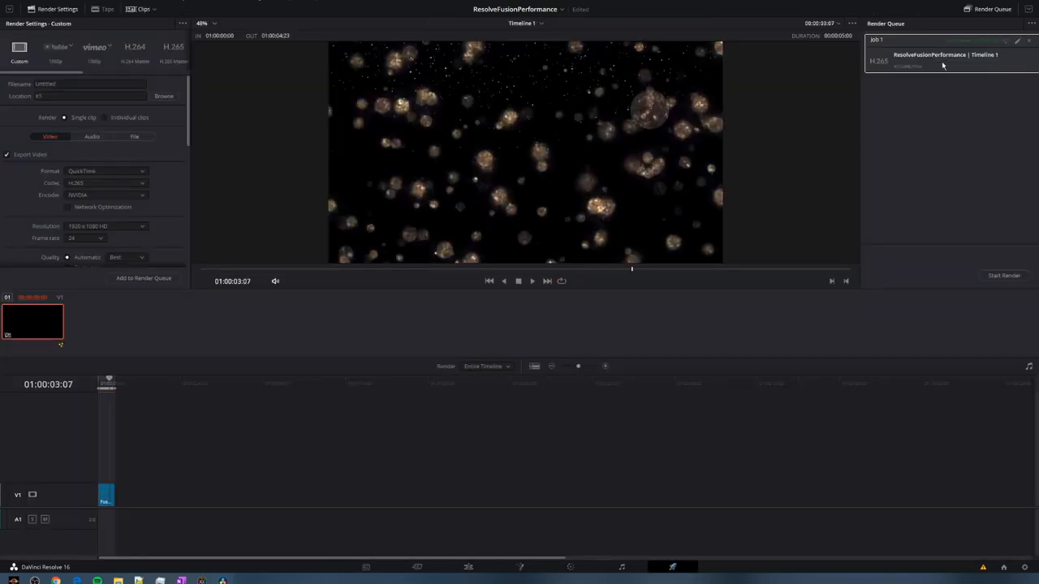
Step: Start the queued timeline render again, confirming the already-rendered dialog
left_click(1004, 276)
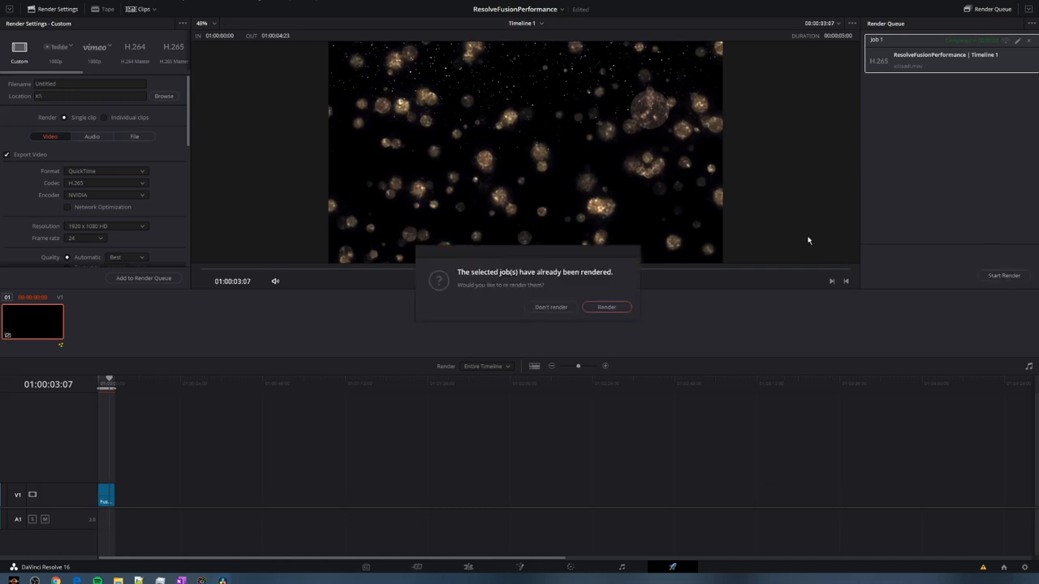
left_click(608, 307)
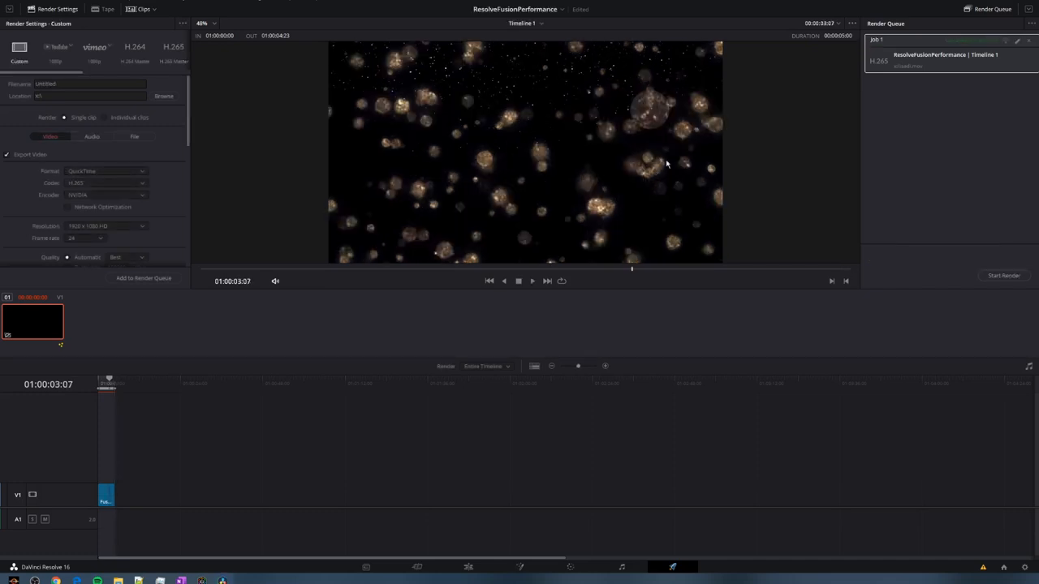
mouse_move(739, 155)
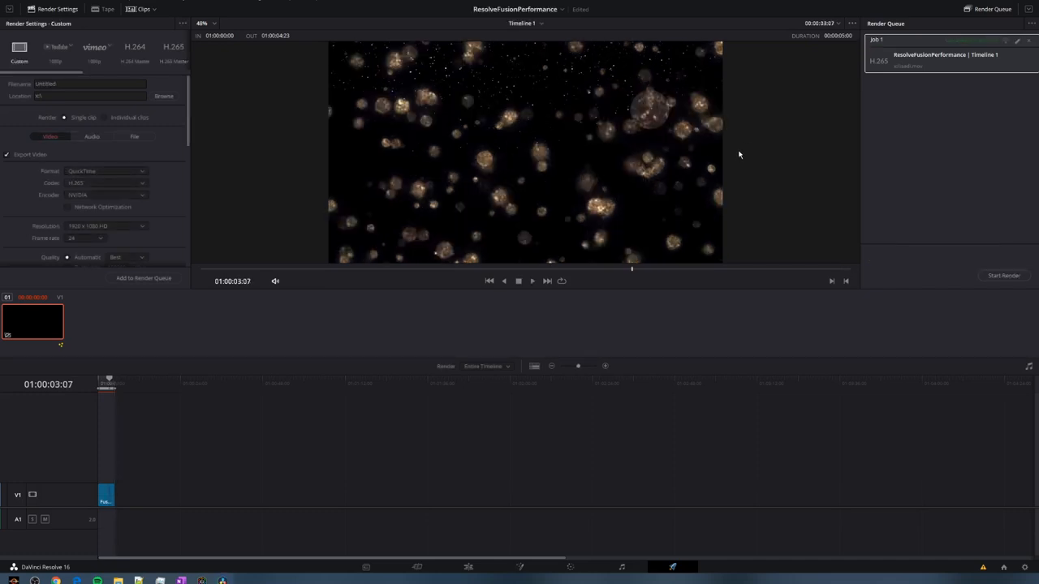